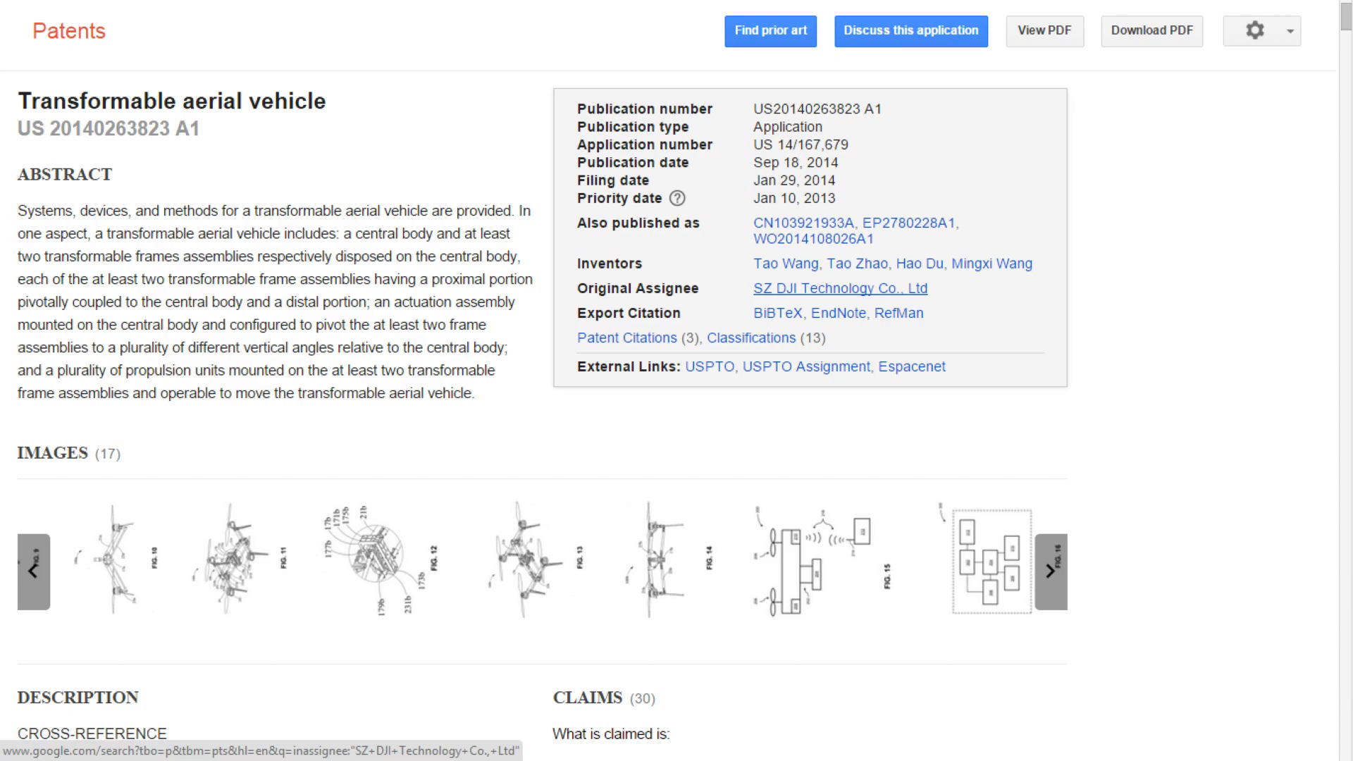
View the first of the 17 patent drawings enlarged in the lightbox
{"action": "left_click", "coordinate": [117, 556]}
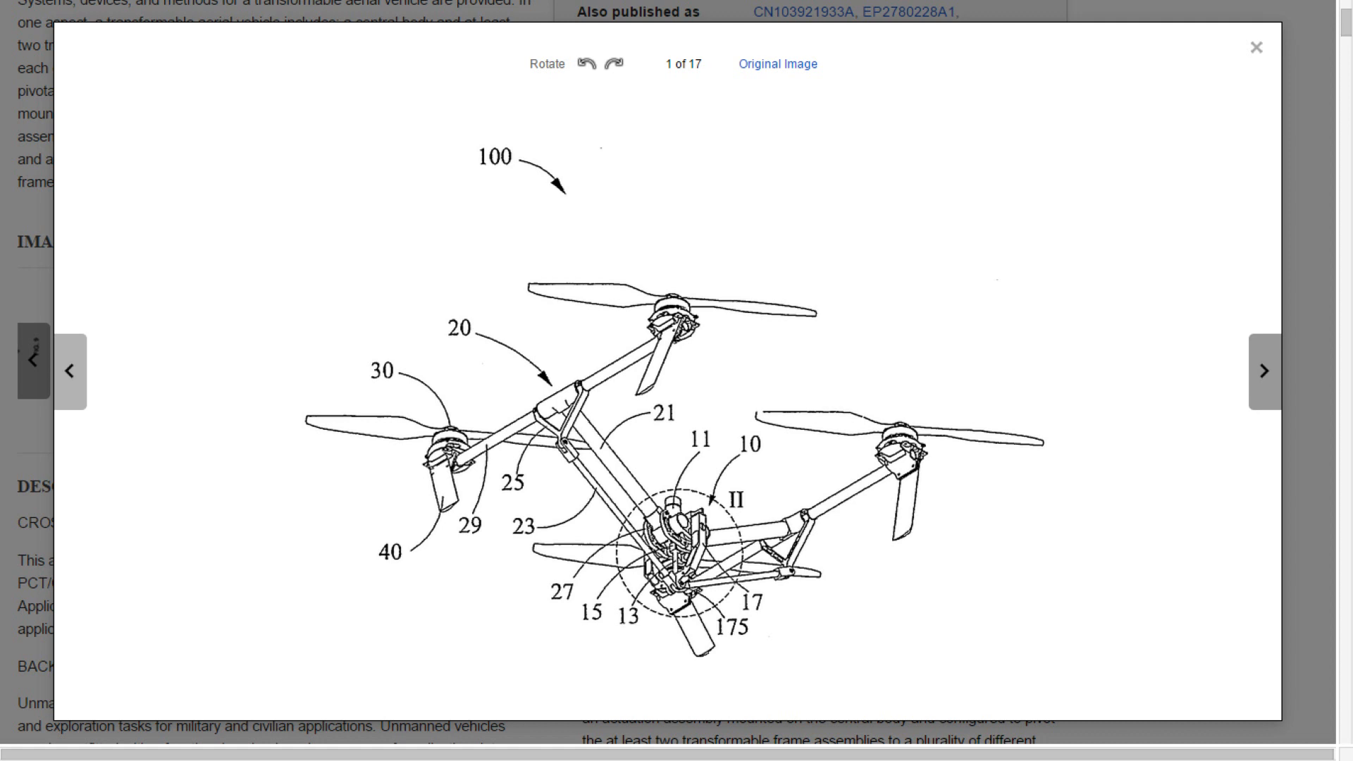
Page forward past FIG. 10 and back until image 8 of 17, FIG. 7, is shown
{"action": "left_click", "coordinate": [1263, 371]}
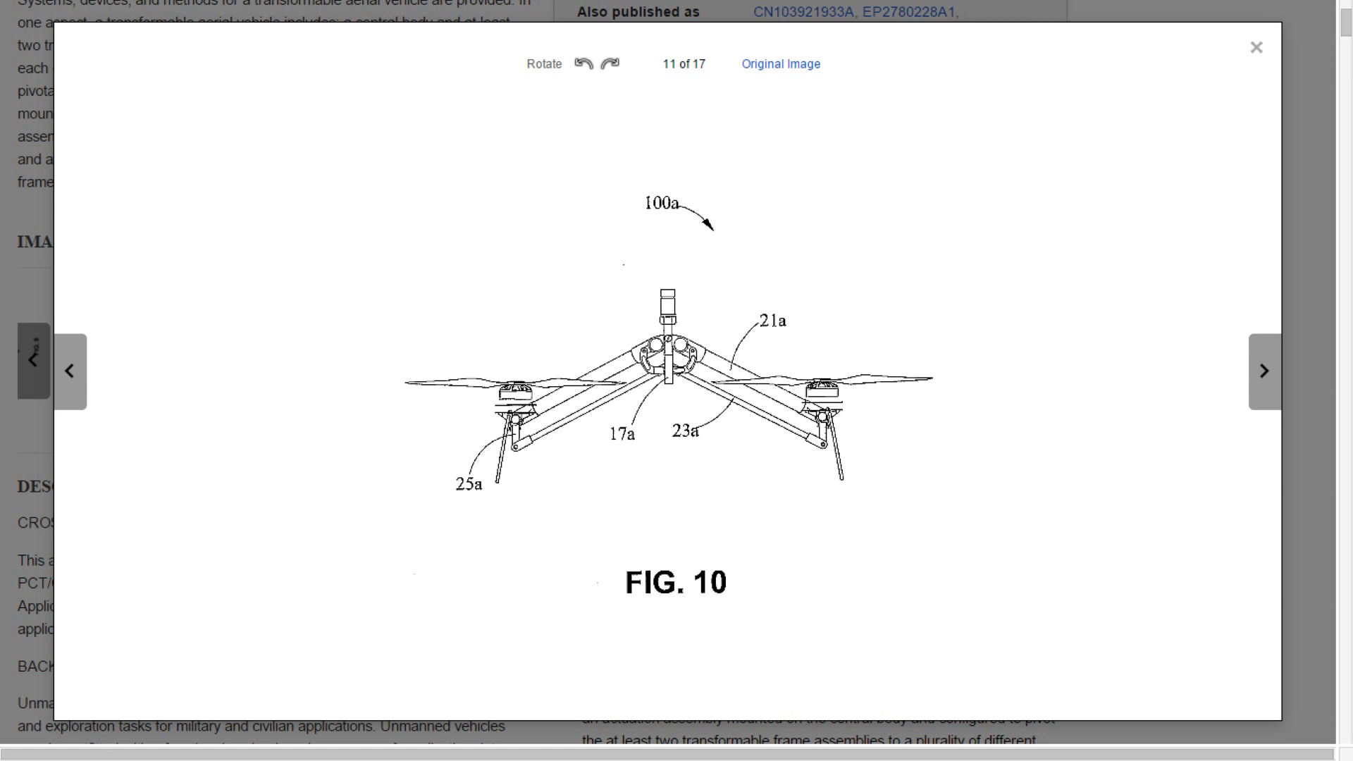
{"action": "left_click", "coordinate": [72, 370]}
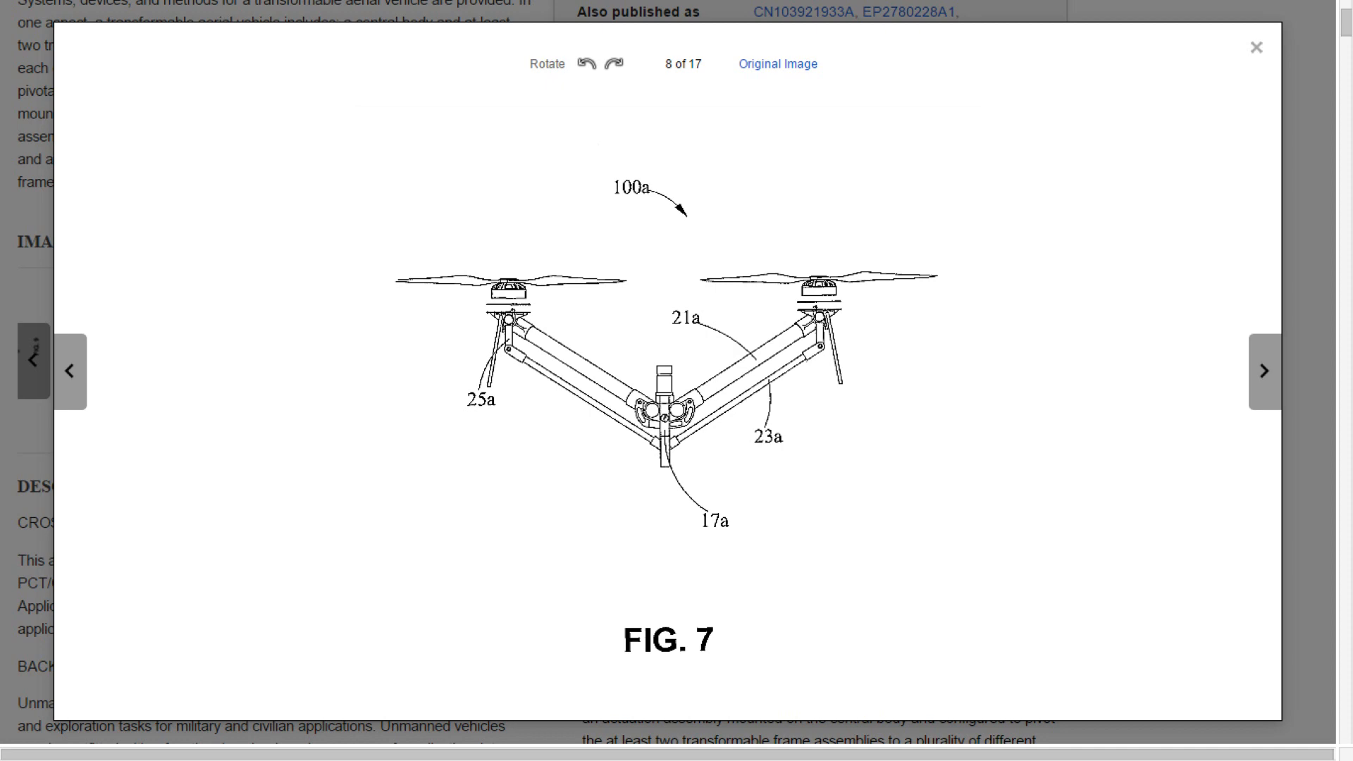
Move ahead to image 11, then back through FIG. 7 to image 4 of 17, FIG. 3
{"action": "left_click", "coordinate": [1255, 48]}
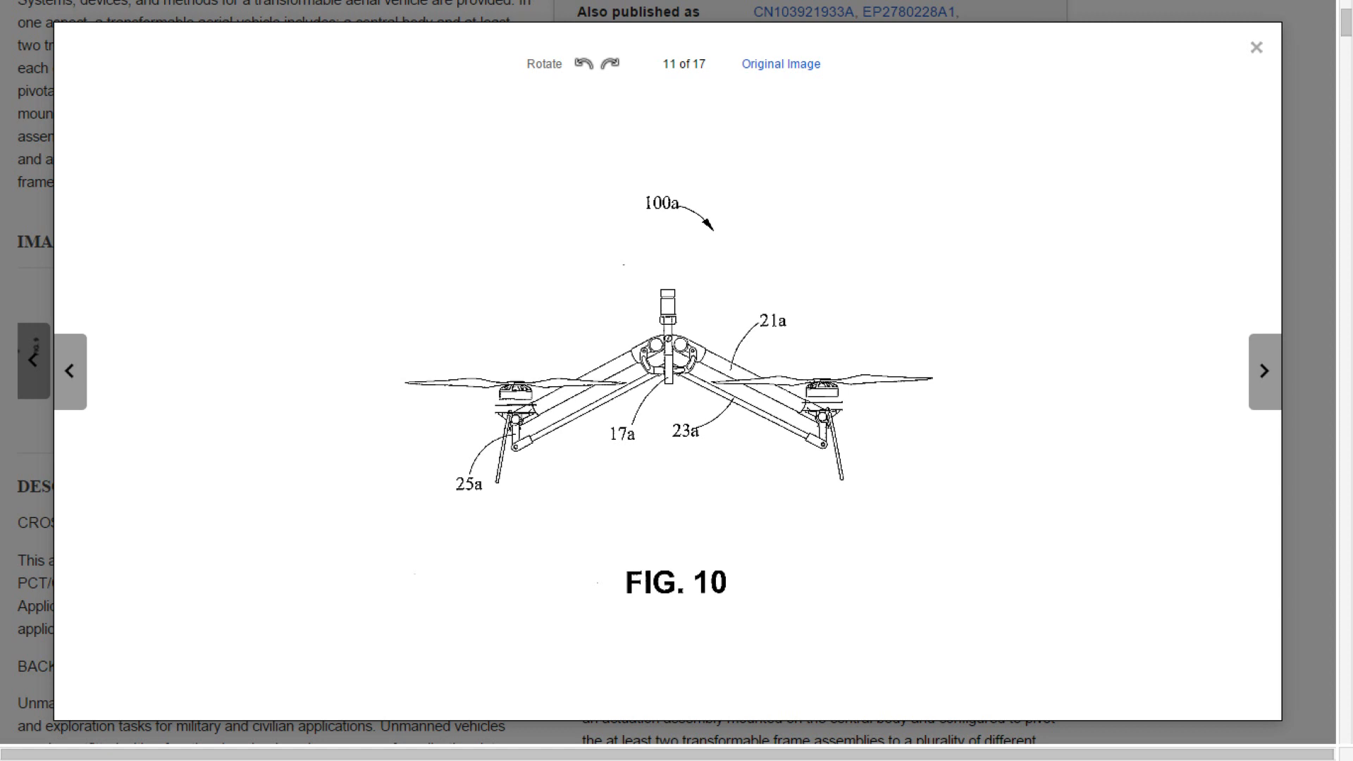
{"action": "left_click", "coordinate": [72, 371]}
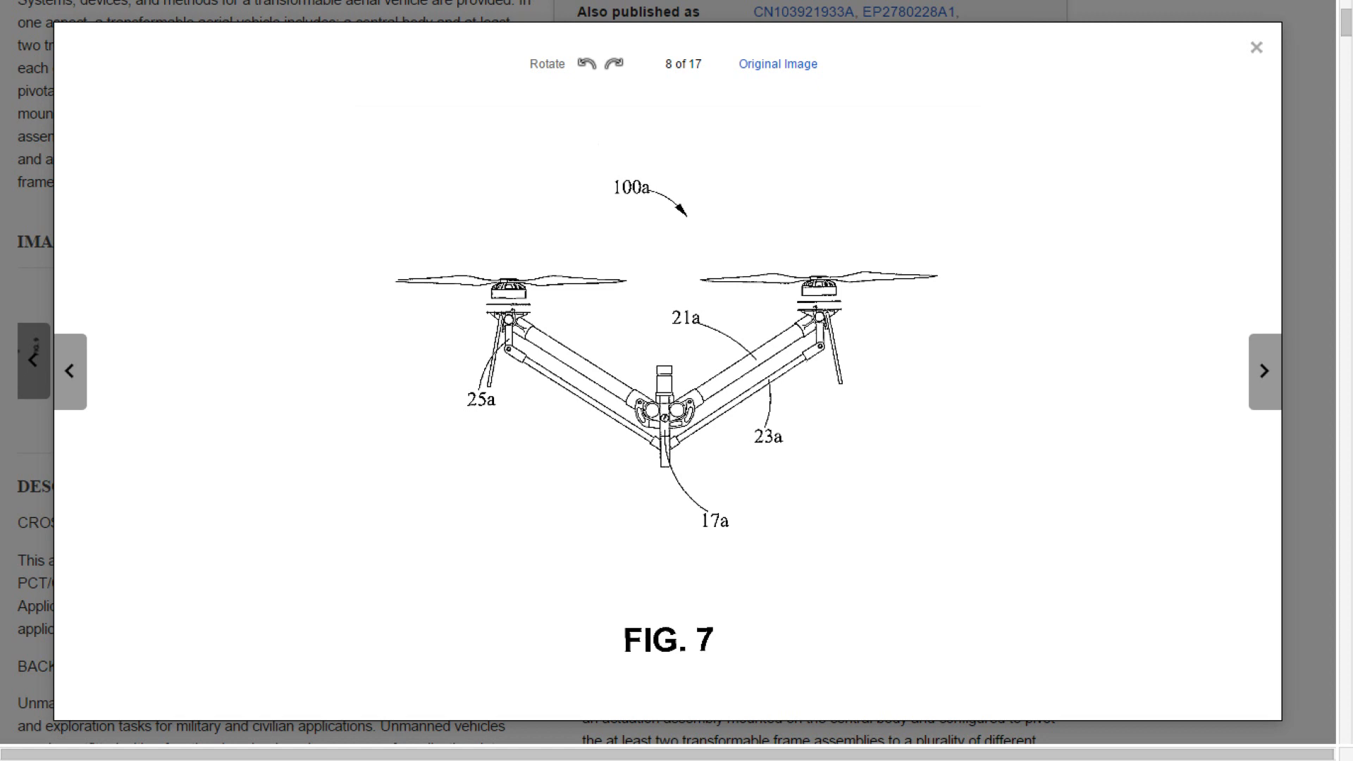
{"action": "left_click", "coordinate": [72, 371]}
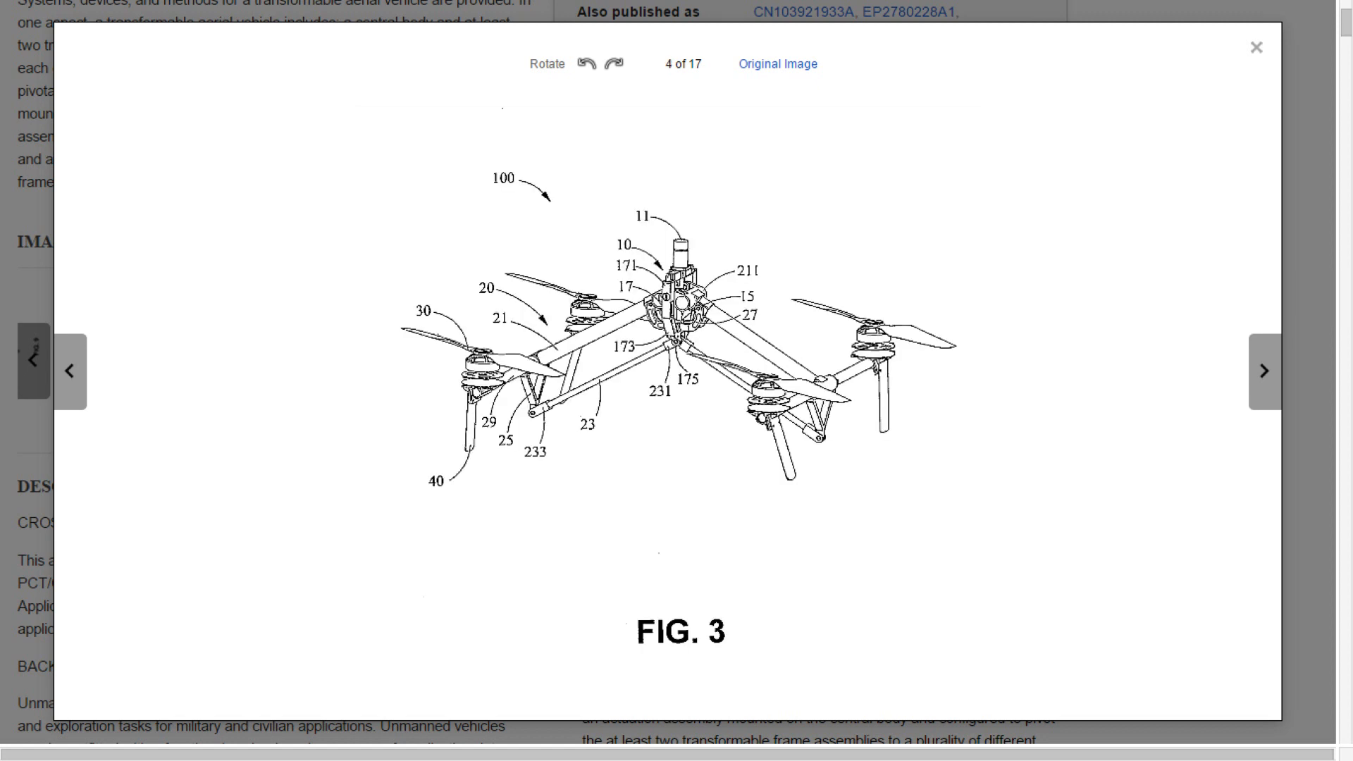